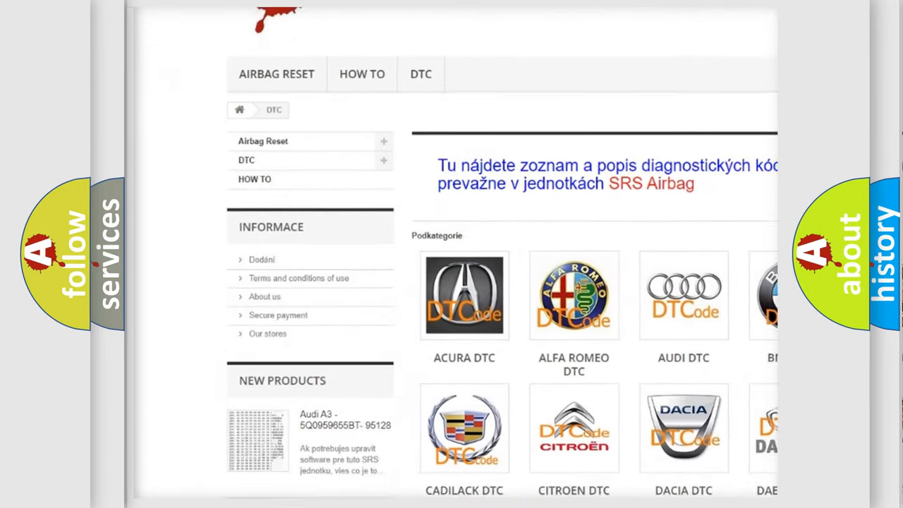
Step: Open the LINCOLN DTC tile from the subcategory grid and scroll its trouble-code list
scroll("down", 3)
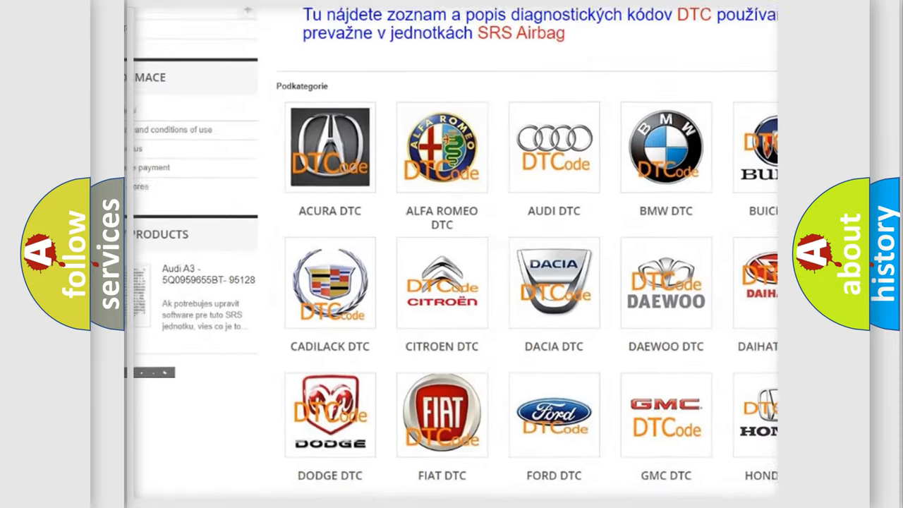
scroll("down", 3)
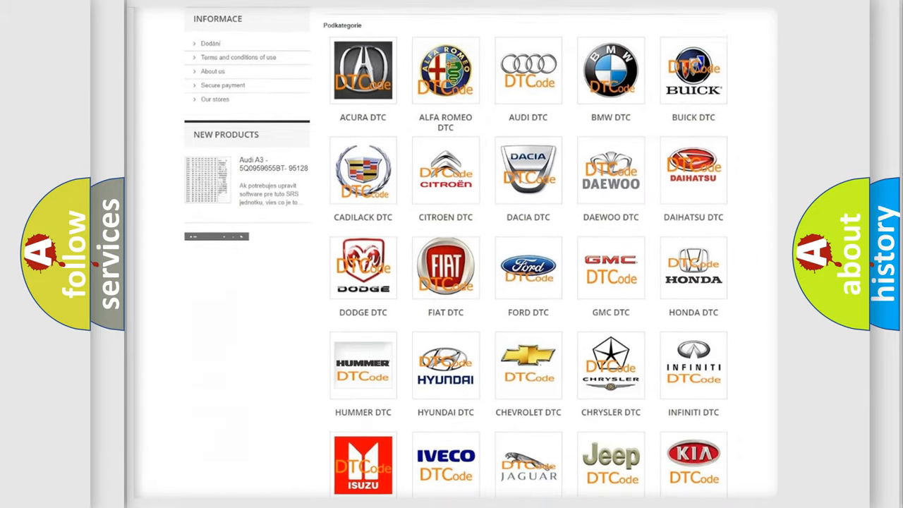
scroll("down", 3)
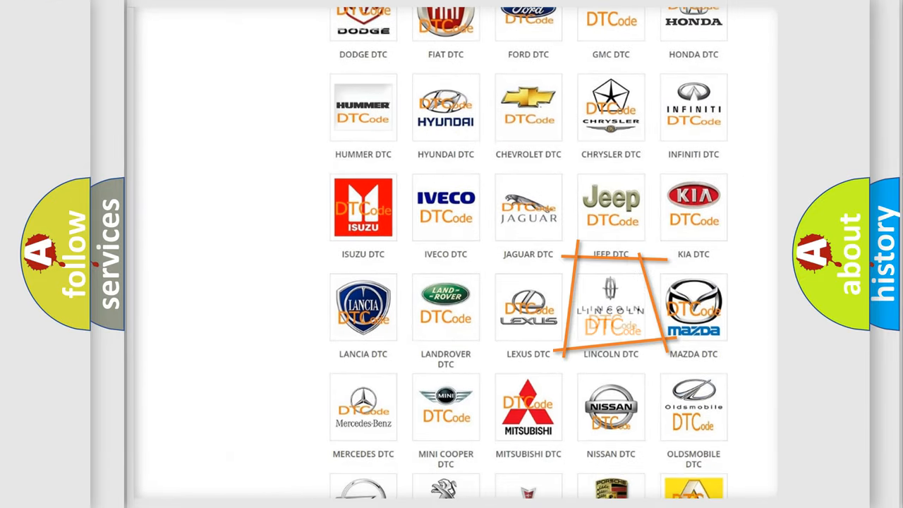
left_click(610, 307)
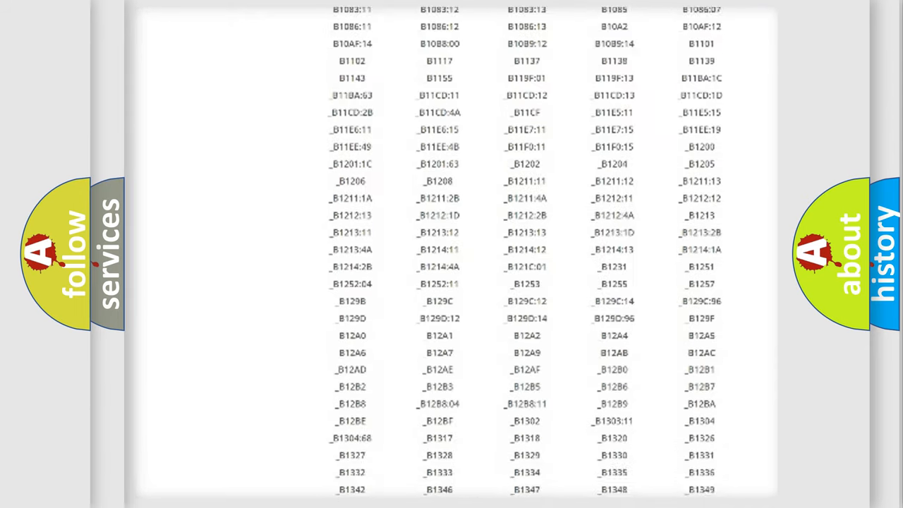
scroll("down", 3)
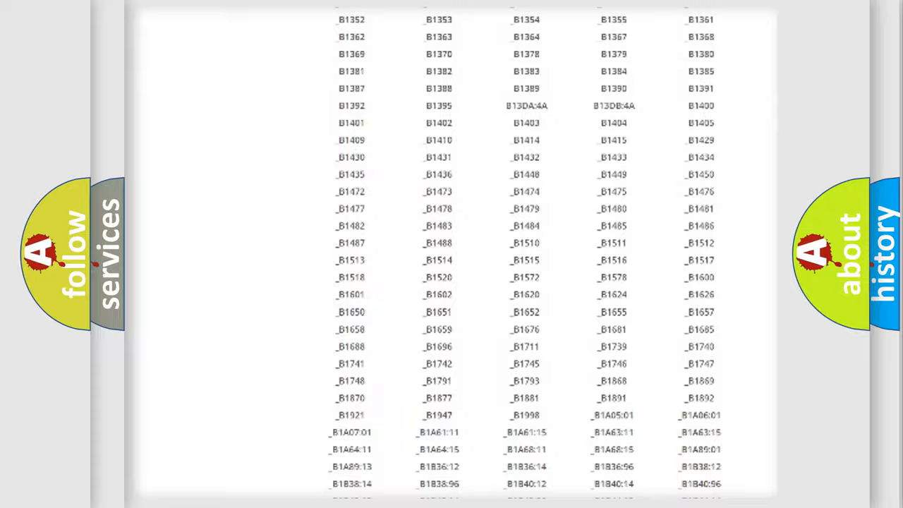